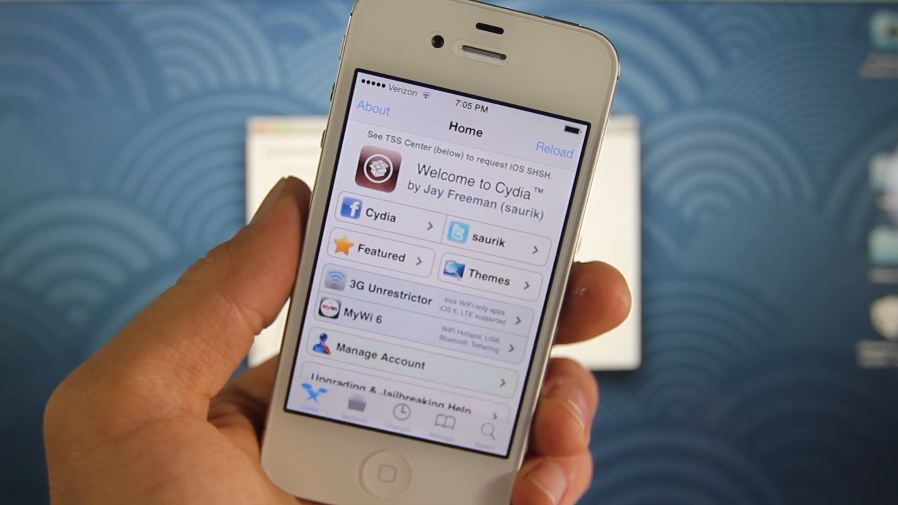
Step: Open the RageBreak app from the desktop so its ramdisk loads
scroll("down", 3)
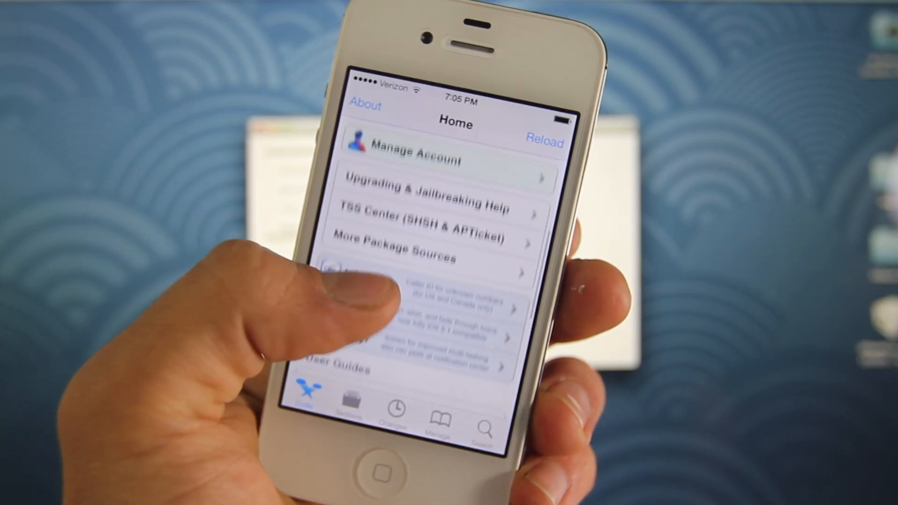
scroll("down", 3)
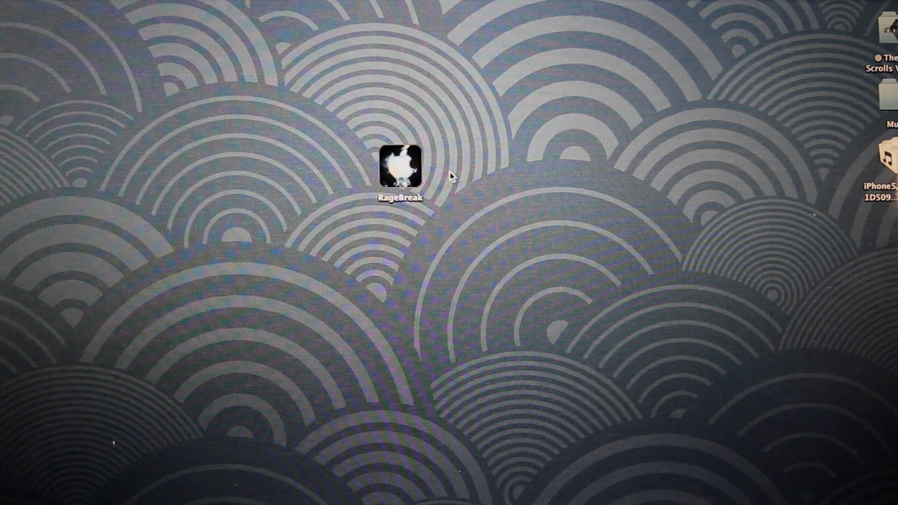
right_click(400, 166)
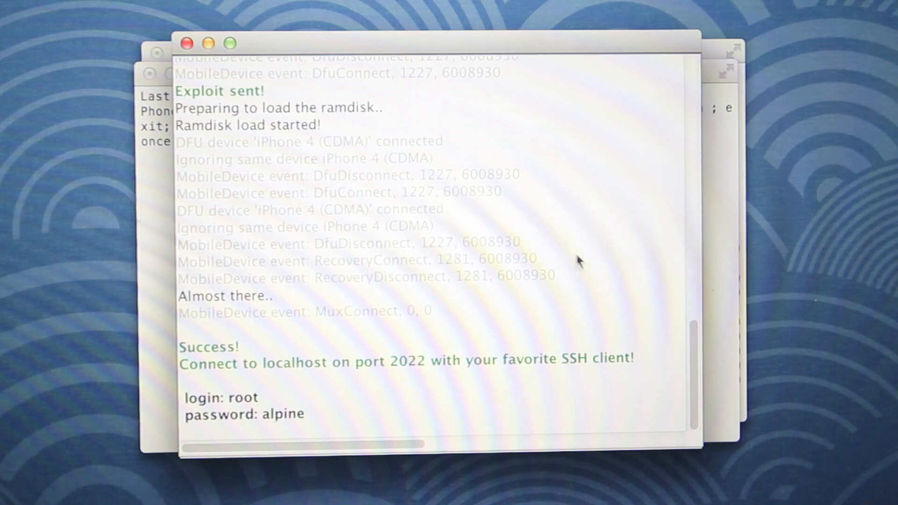
mouse_move(512, 52)
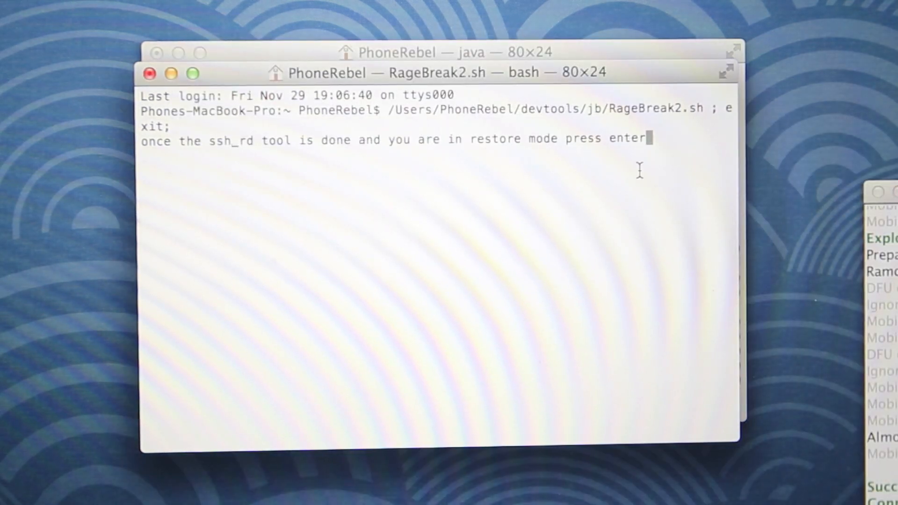
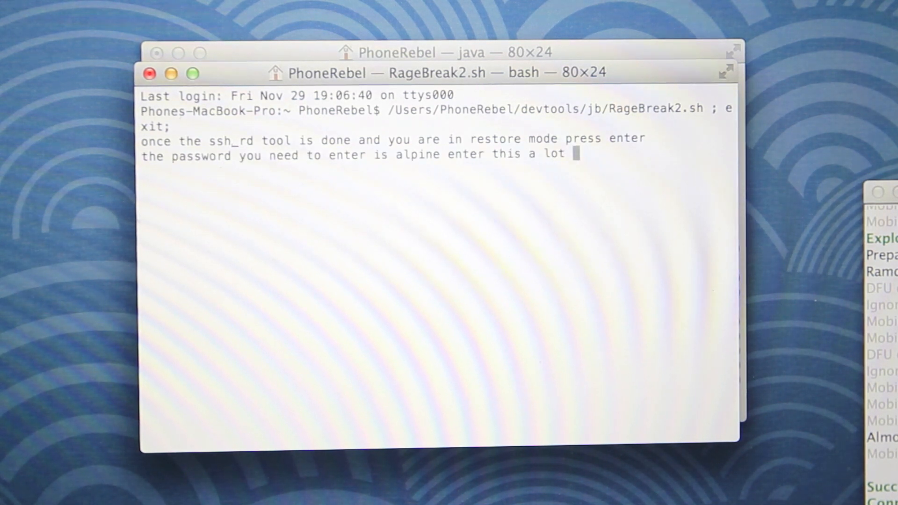
key("enter")
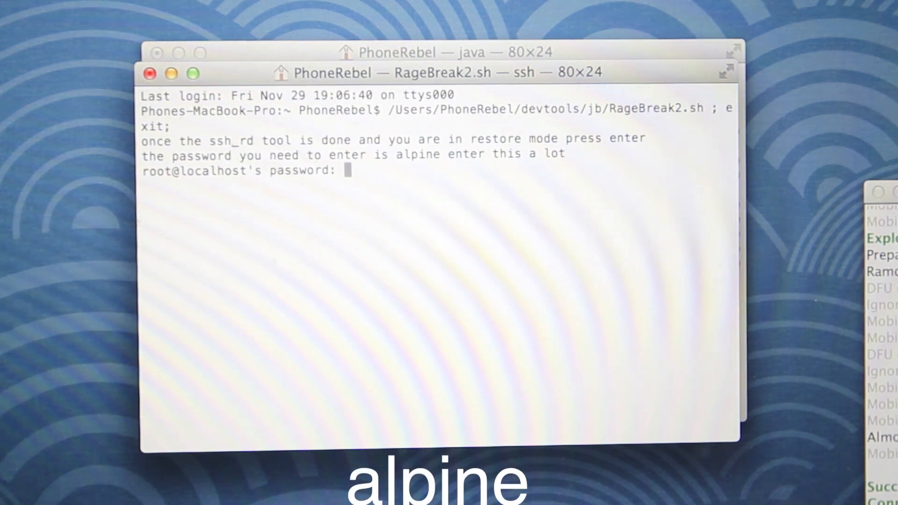
key("enter")
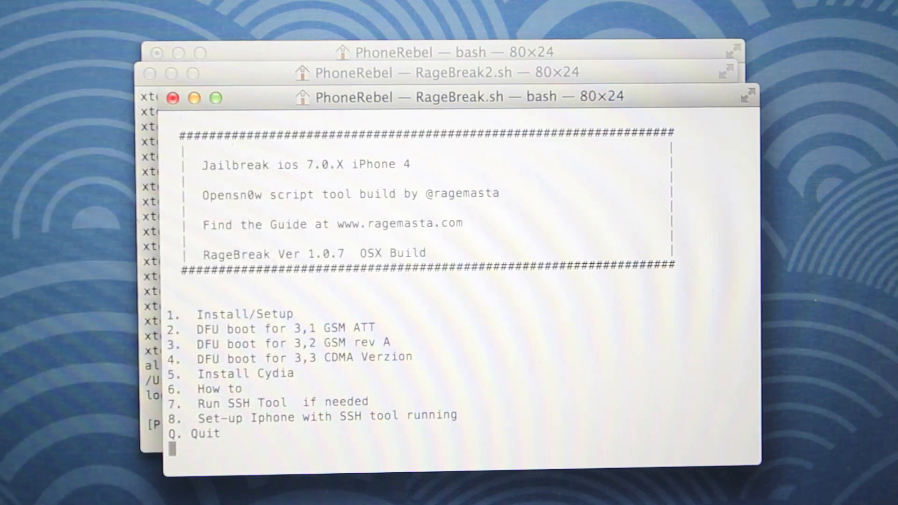
Step: Choose menu option 4, DFU boot for the 3,3 CDMA Verizon iPhone 4
type("4")
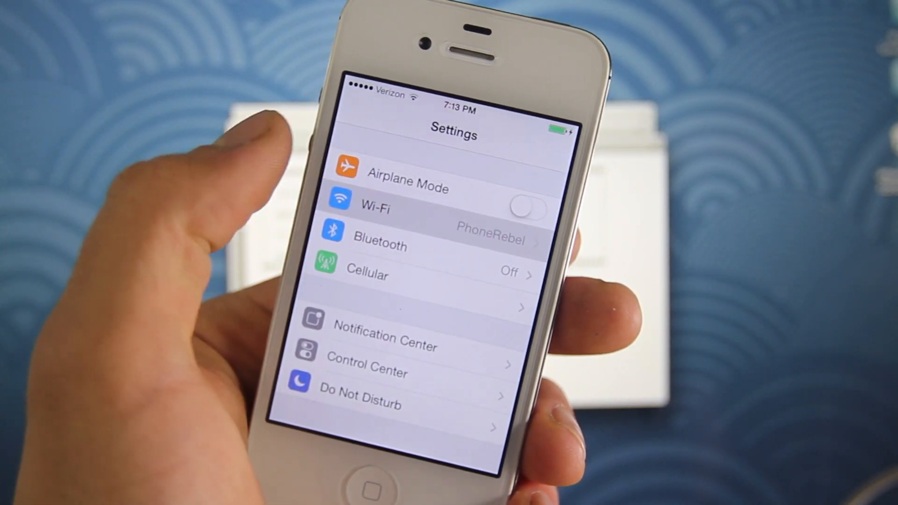
Step: View the connected Wi-Fi network's details to read the phone's IP address
left_click(378, 208)
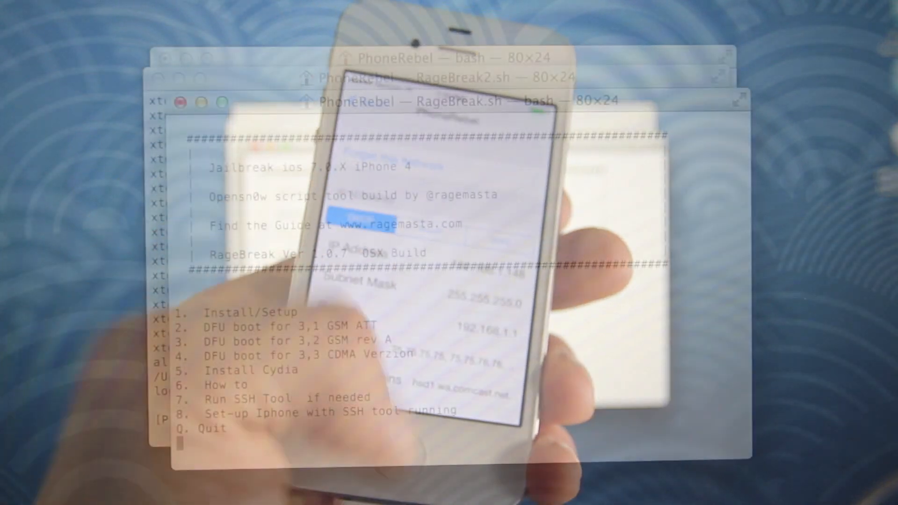
Step: Select option 5, Install Cydia, and enter the phone's IP 192.168.1.148
type("5")
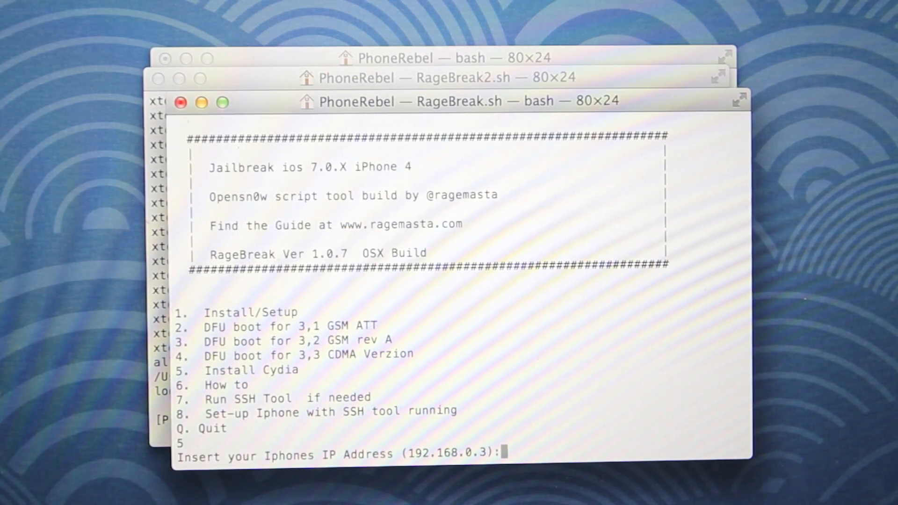
type("1")
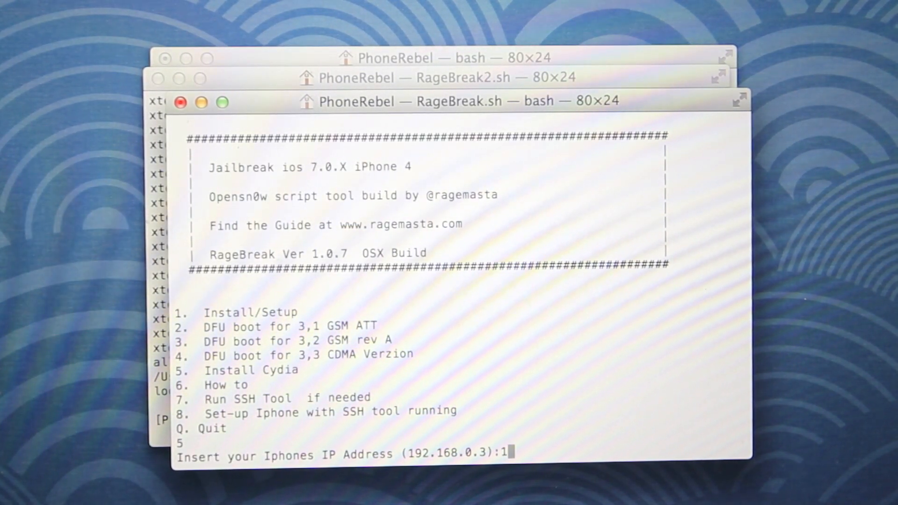
type("92.1")
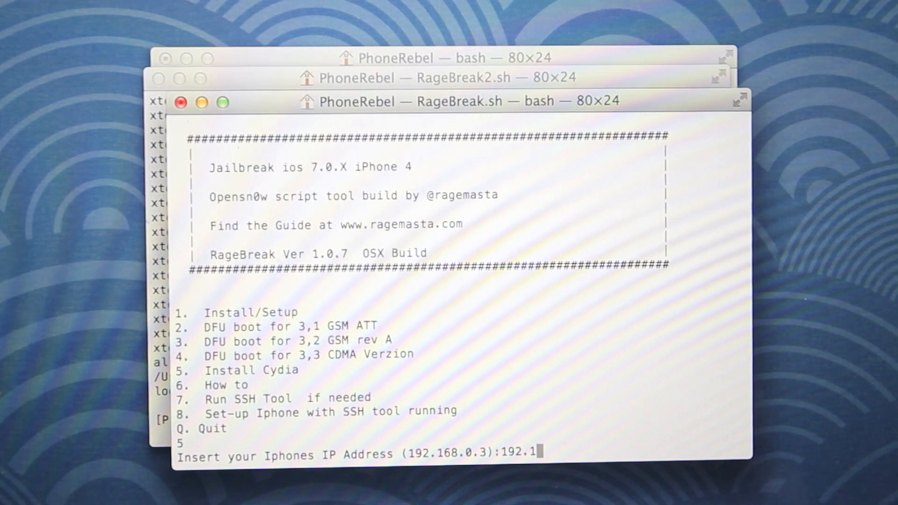
type("68.1.")
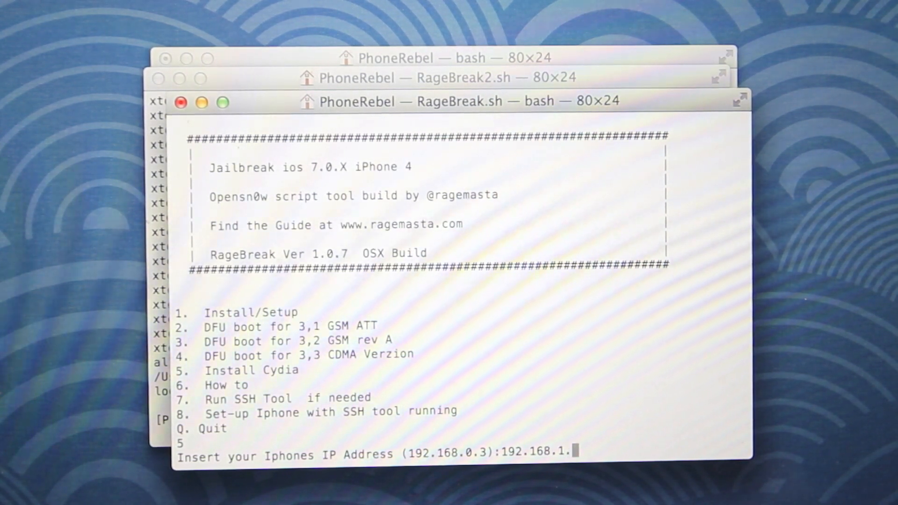
type("148")
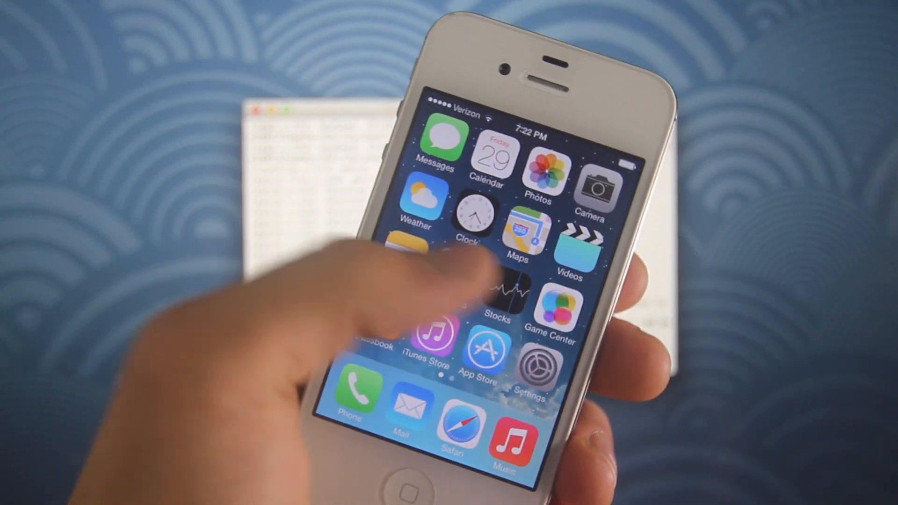
Step: Launch Cydia from the home screen and close the Storage Almost Full alert with Done
left_click(494, 284)
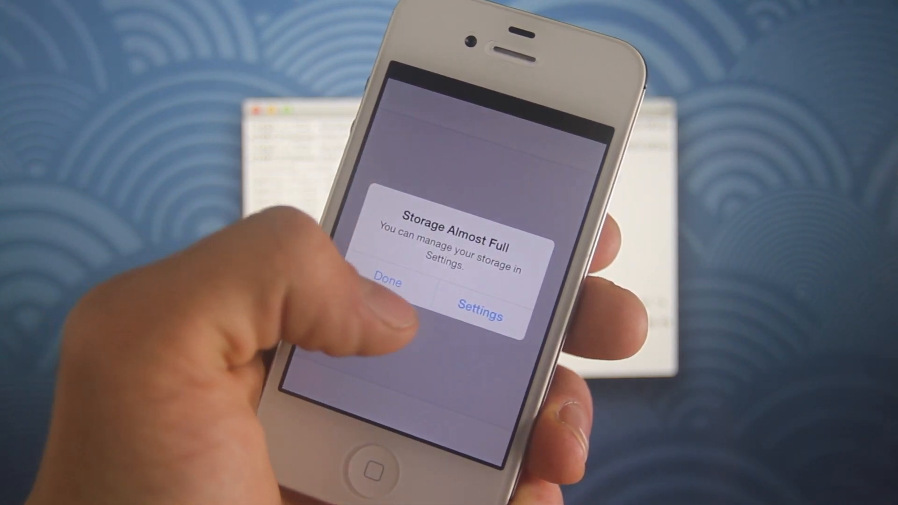
left_click(480, 316)
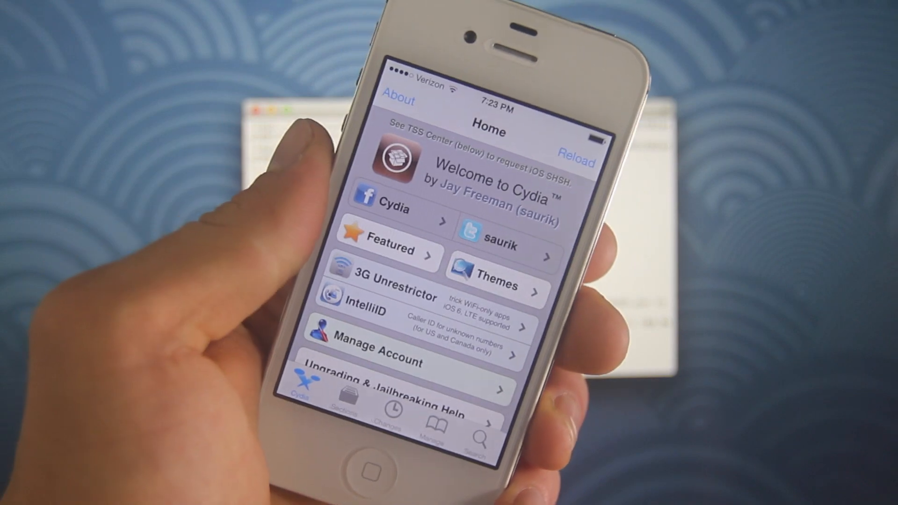
scroll("down", 3)
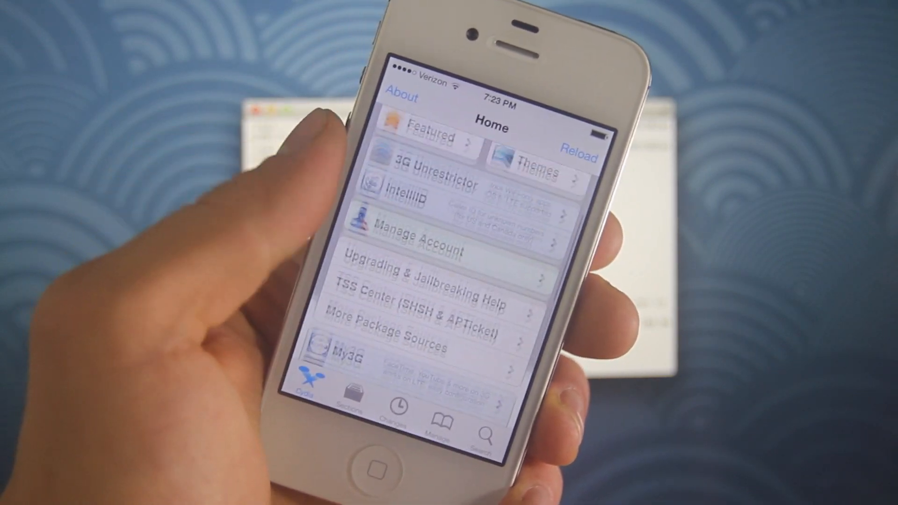